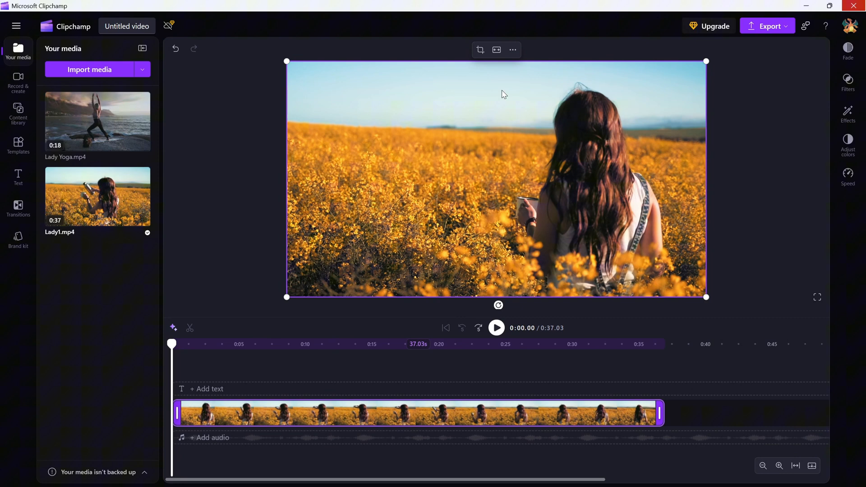
mouse_move(538, 87)
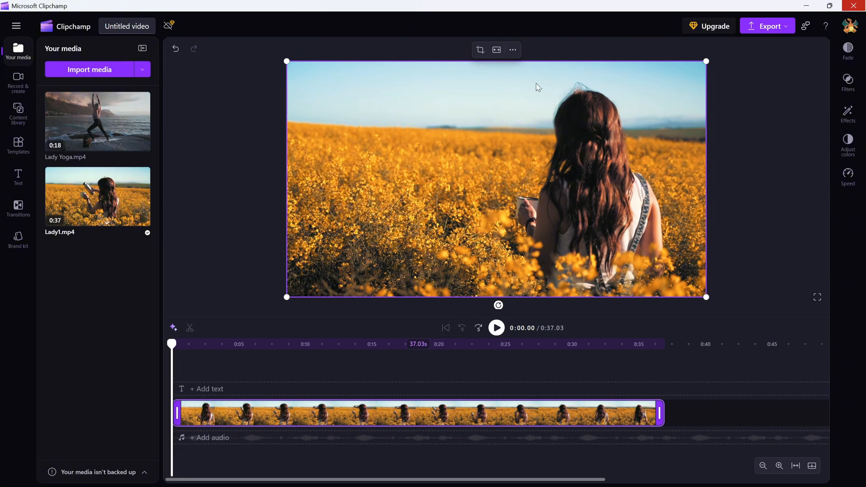
Reveal the More options menu with rotate and flip for the selected Lady1.mp4 clip
left_click(511, 50)
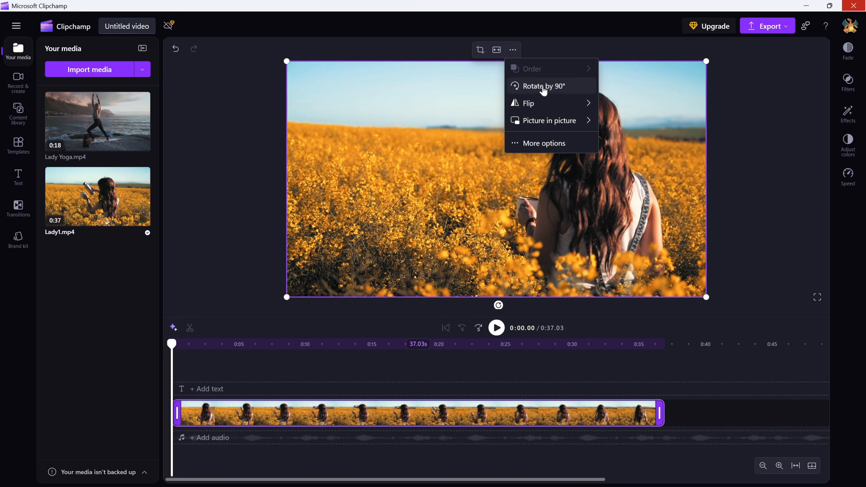
Rotate the yellow-field clip by 90° so it sits turned in the preview
left_click(539, 87)
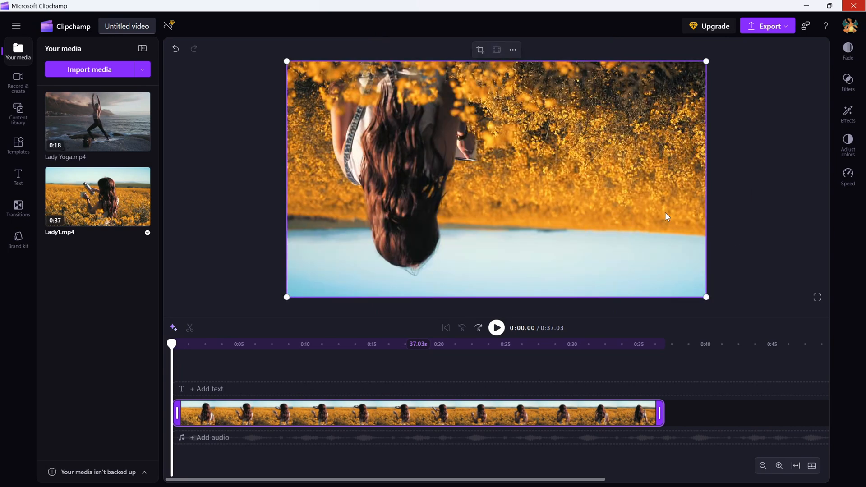
mouse_move(512, 50)
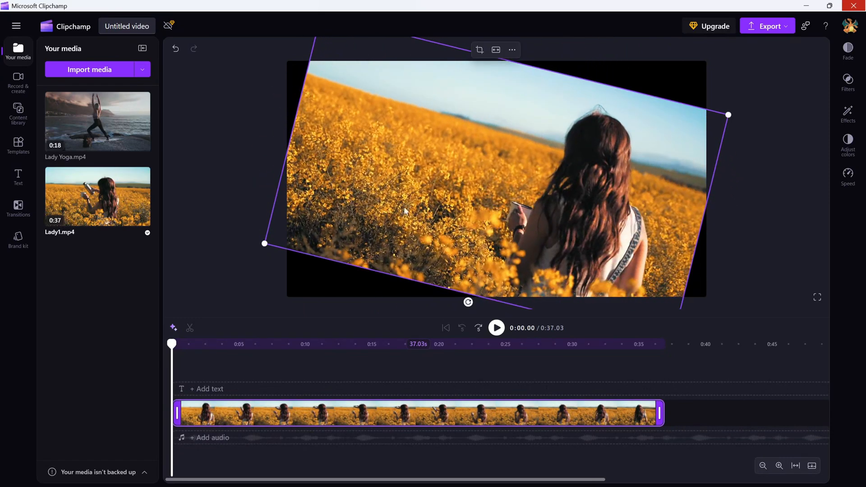
Move the tilted clip toward the right of the frame and play the video back
left_click_drag(264, 243, 437, 196)
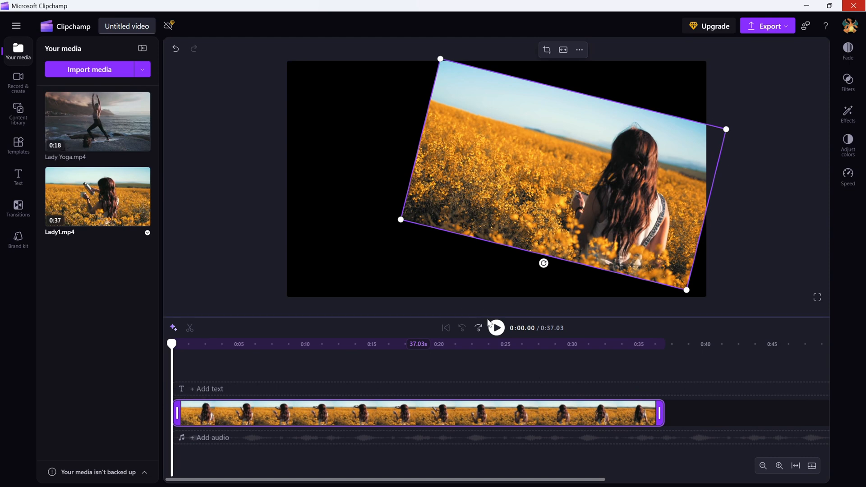
left_click(495, 328)
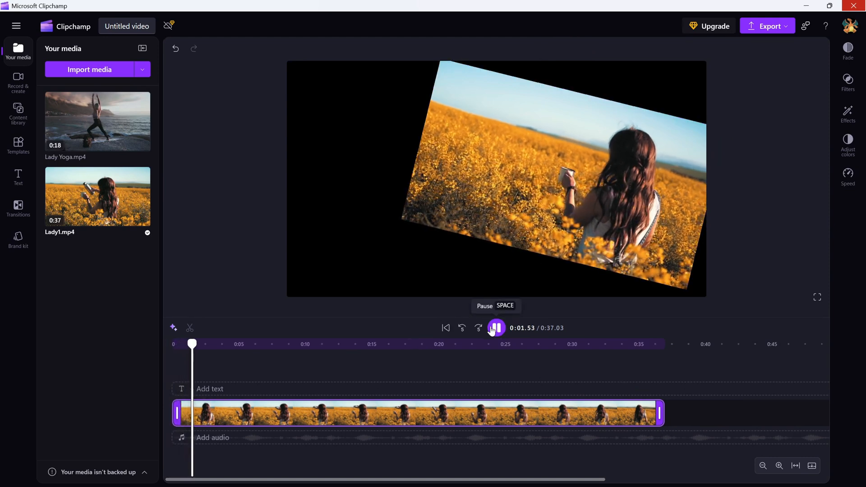